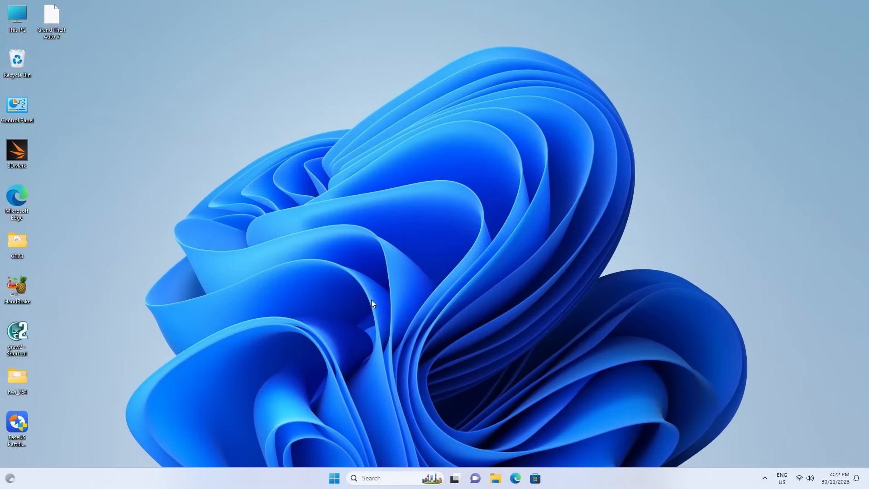
# Download the EaseUS Partition Master free trial installer from the website.
pyautogui.rightClick(334, 478)
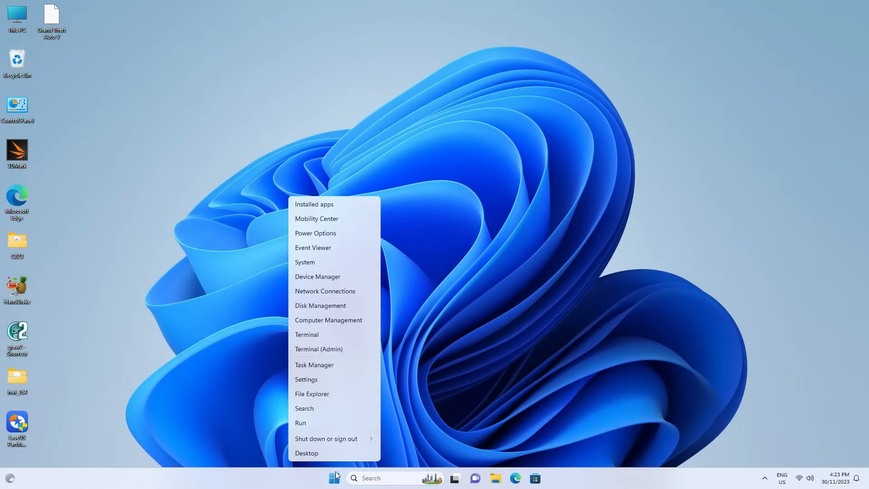
pyautogui.click(335, 308)
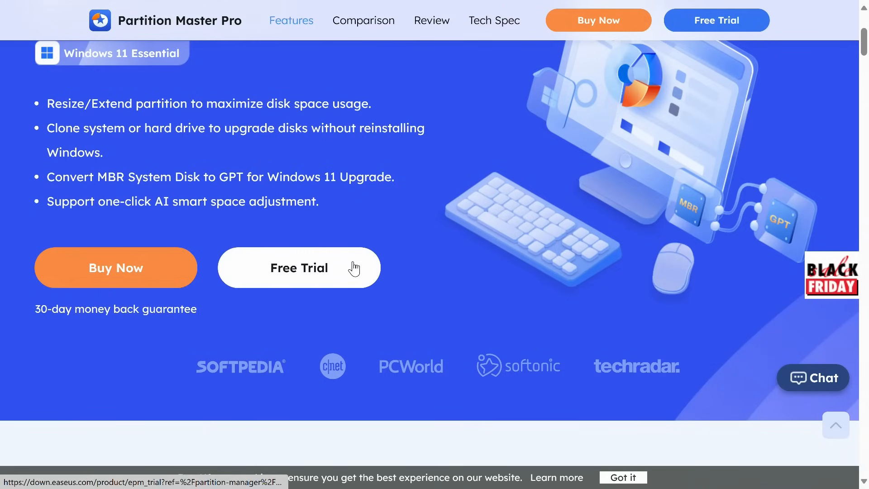
pyautogui.click(298, 268)
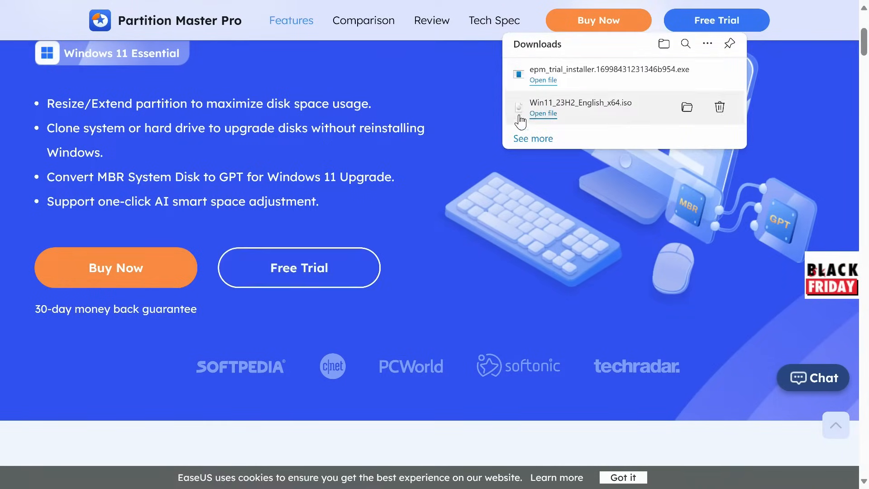
# Run the downloaded installer, allow it through User Account Control and start installation.
pyautogui.click(542, 80)
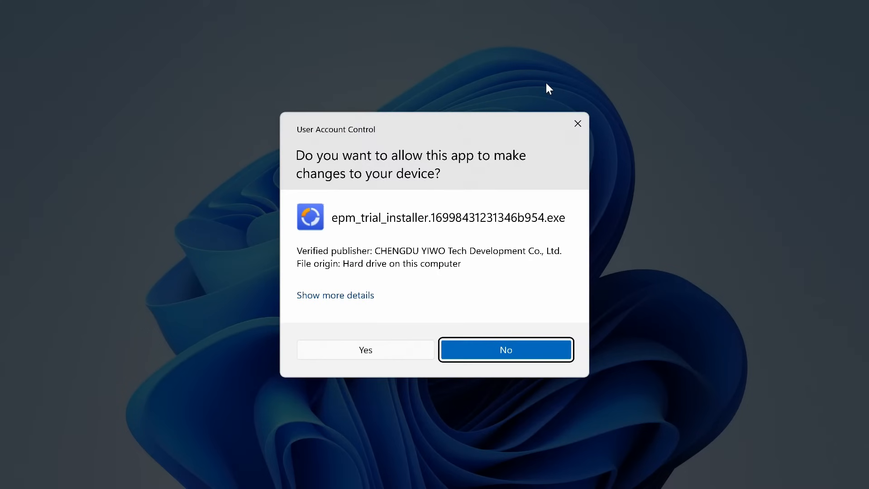
pyautogui.click(505, 349)
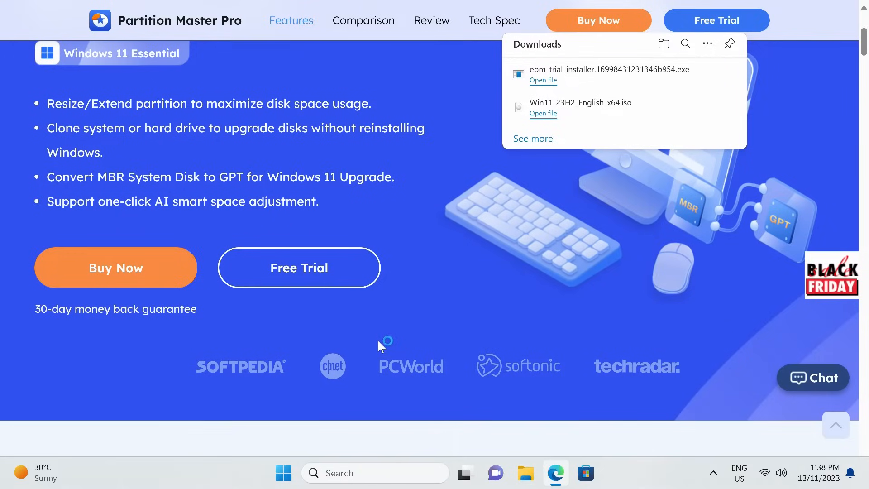
pyautogui.click(543, 81)
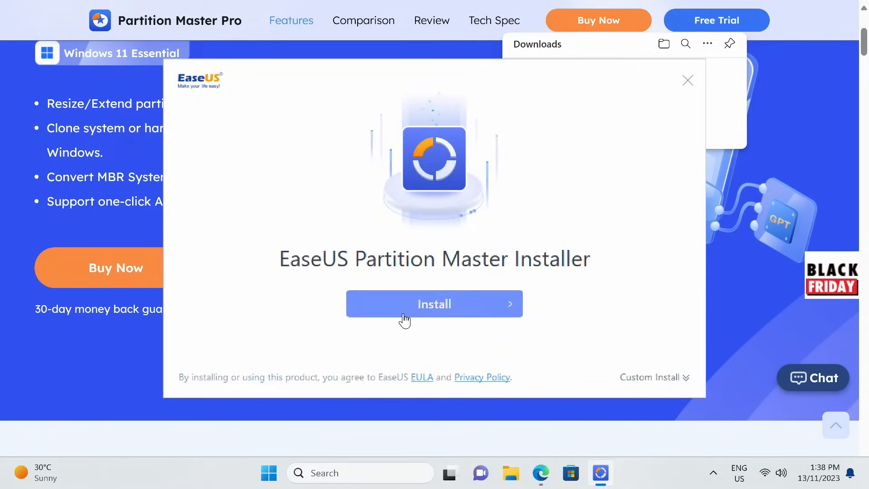
pyautogui.click(434, 303)
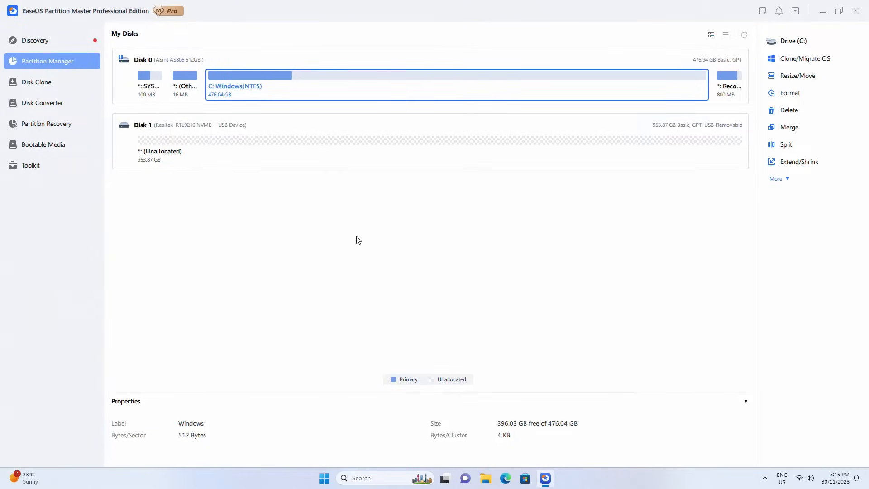
# Choose Migrate OS under Disk Clone with empty Disk 1 as the destination.
pyautogui.click(36, 82)
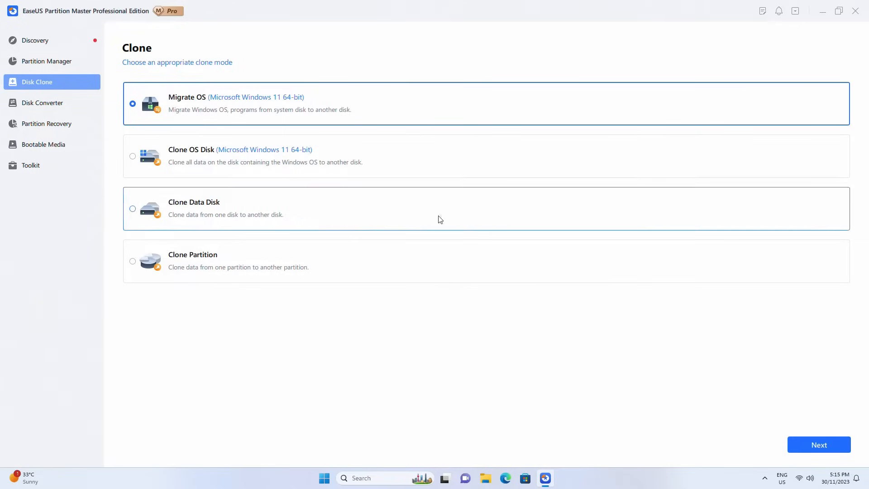
pyautogui.click(819, 445)
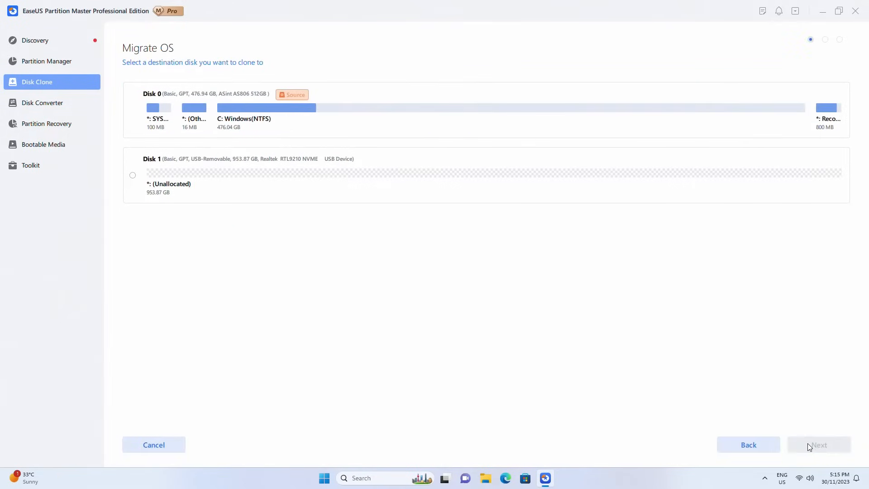
pyautogui.click(132, 174)
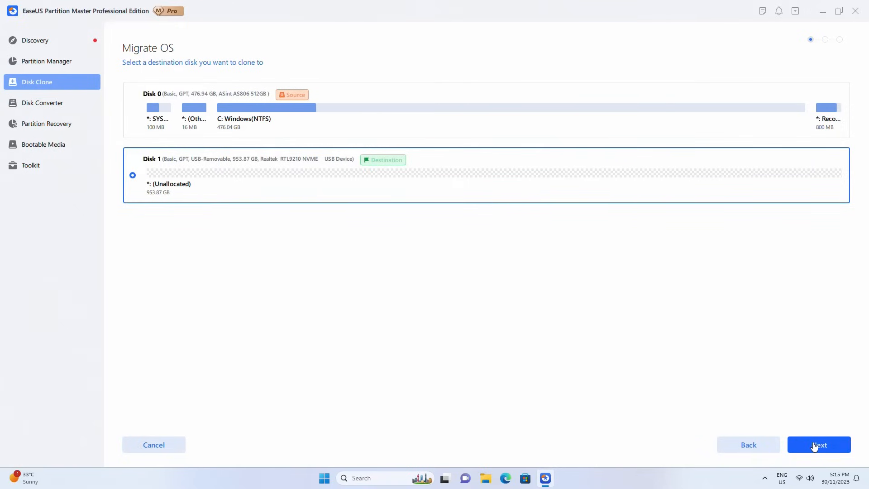
pyautogui.click(818, 444)
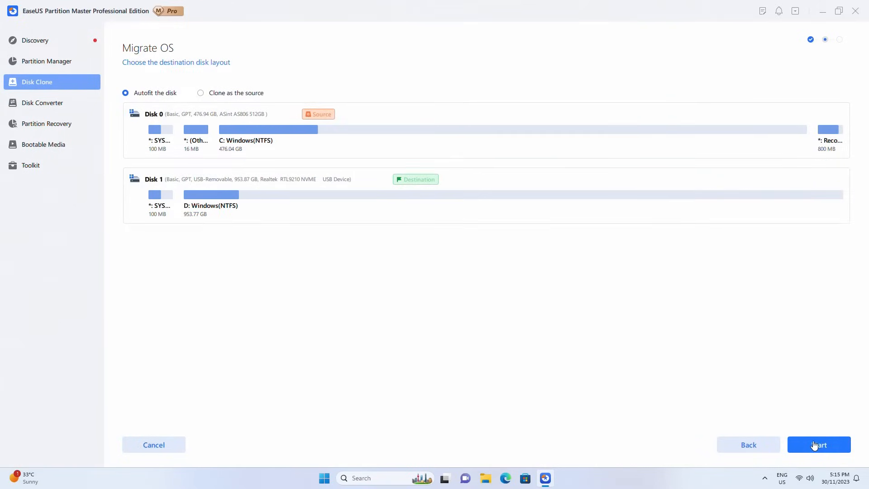
pyautogui.moveTo(216, 103)
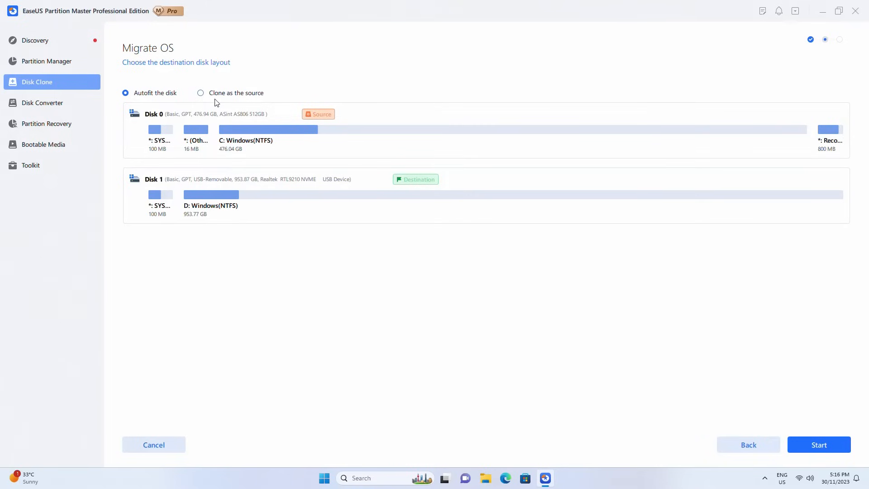
# Compare the source-size layout, keep Autofit the disk and start the OS migration.
pyautogui.click(201, 93)
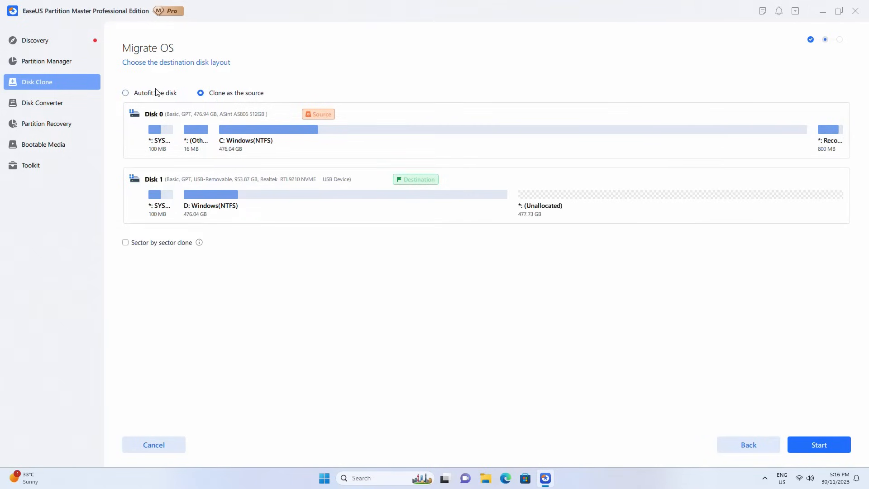
pyautogui.click(125, 93)
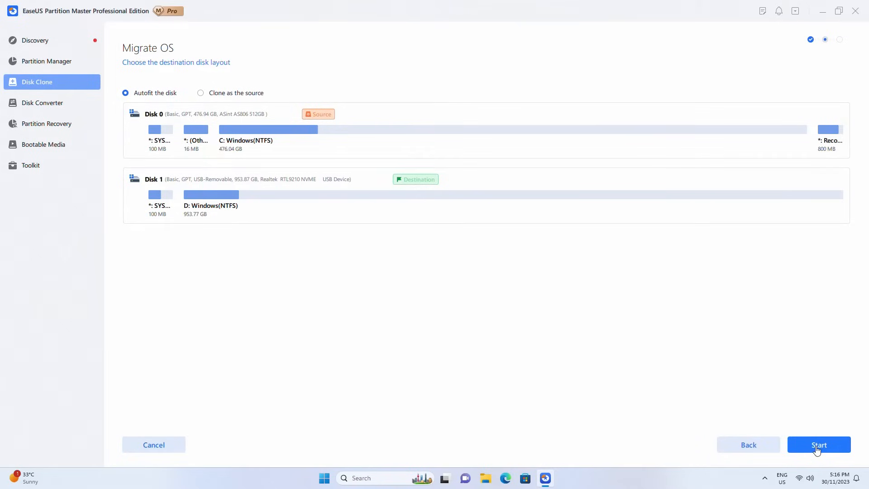
pyautogui.click(819, 445)
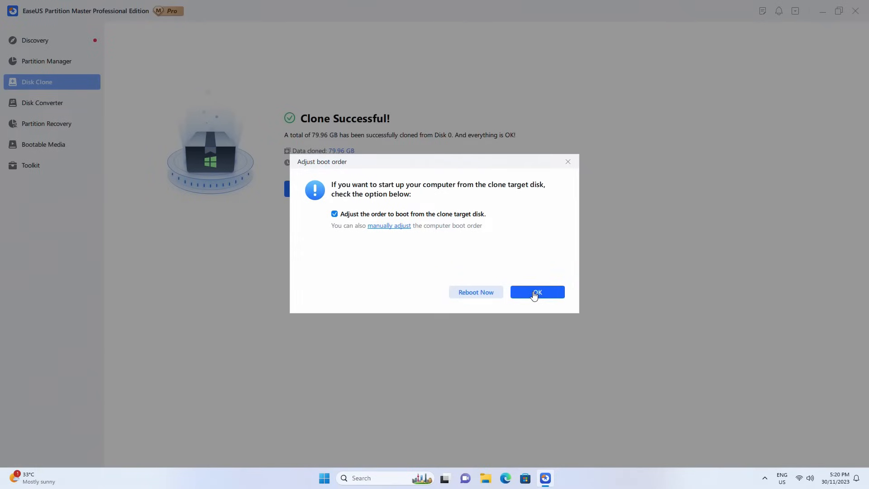
# Keep booting from the cloned disk and finish the completed clone.
pyautogui.click(537, 293)
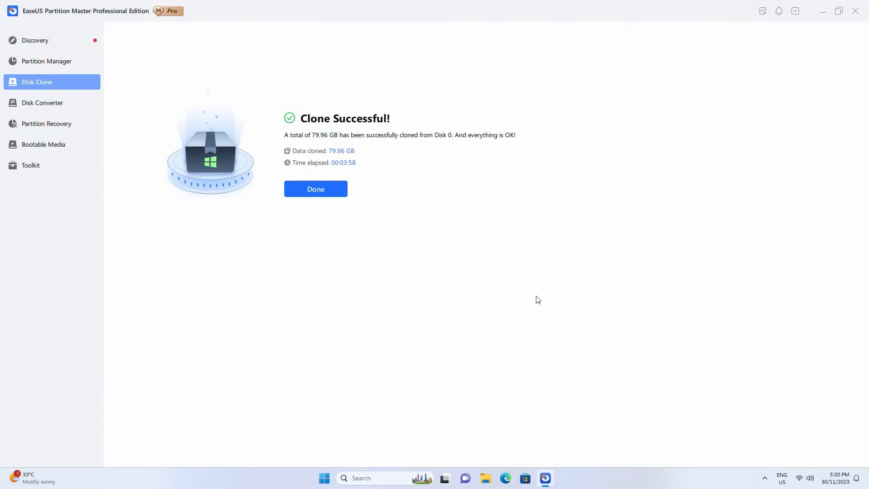
pyautogui.click(315, 189)
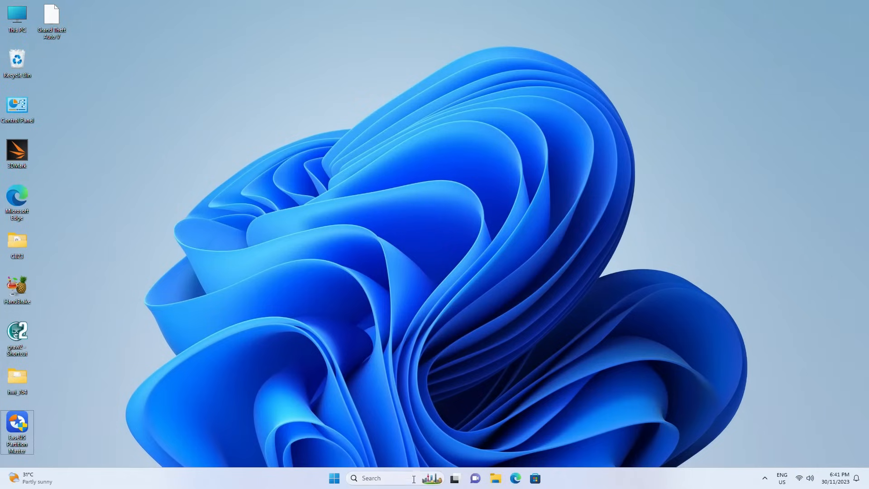
# Reach Create a system image from Control Panel's Backup and Restore (Windows 7).
pyautogui.write('control Panel')
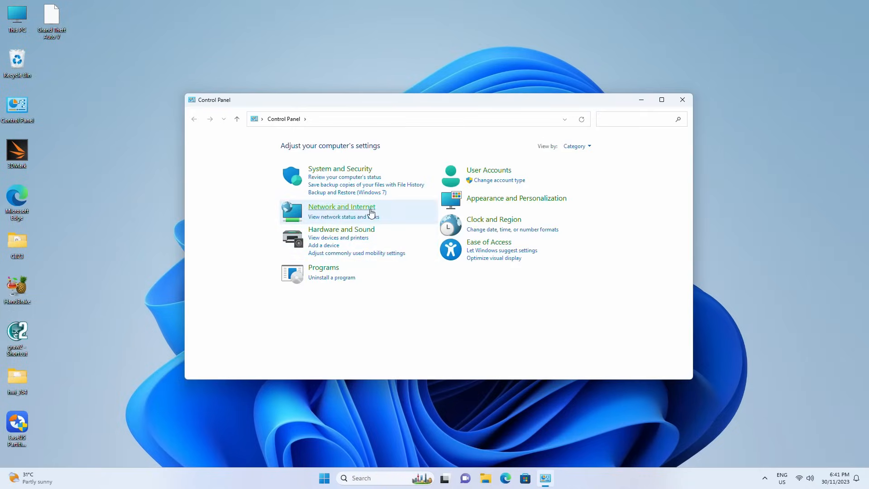
pyautogui.click(347, 192)
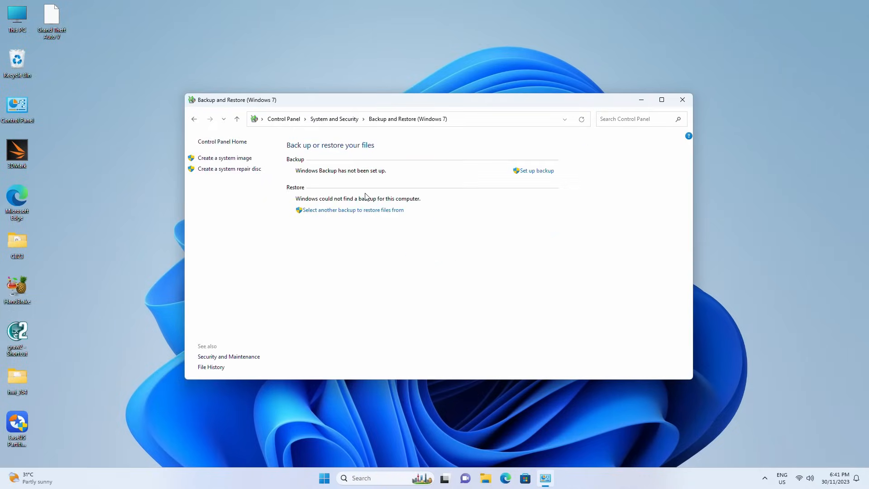
pyautogui.moveTo(257, 165)
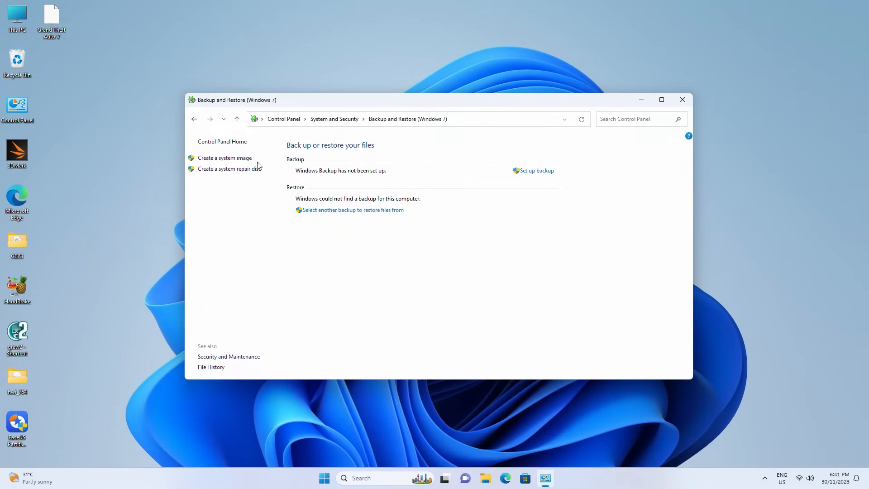
pyautogui.click(223, 157)
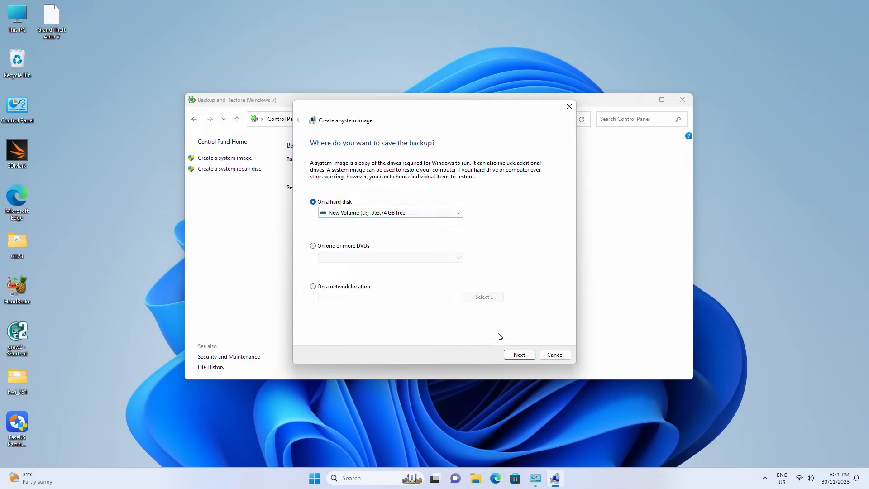
# Back up the system image to hard disk New Volume (D:) and start the backup.
pyautogui.click(518, 354)
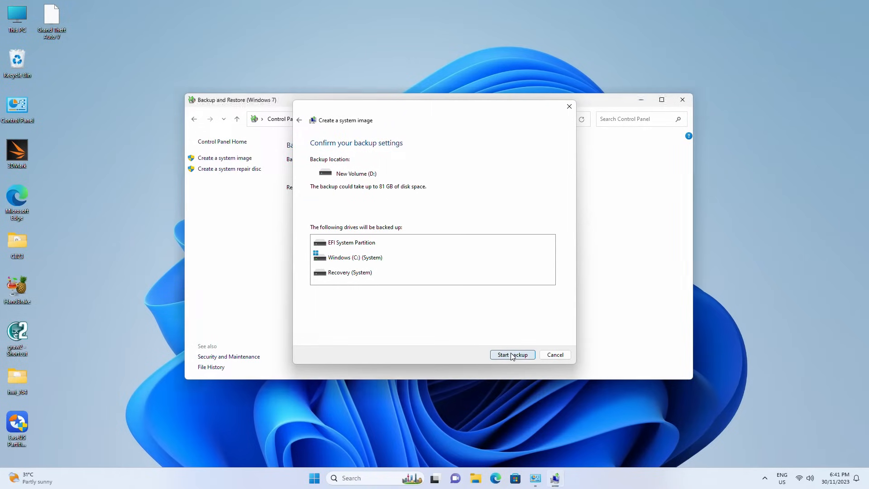
pyautogui.click(511, 355)
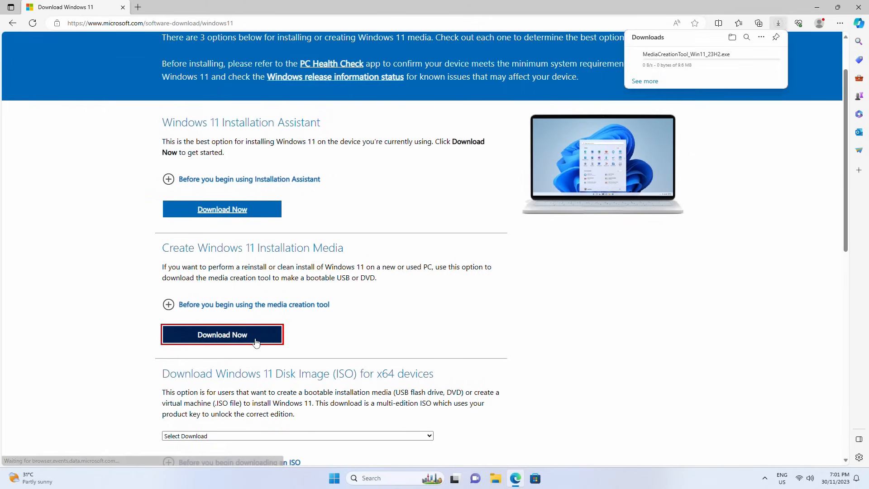
# Run the Windows 11 media creation tool, keep recommended language/edition and target USB drive E: (ESD-USB).
pyautogui.click(222, 334)
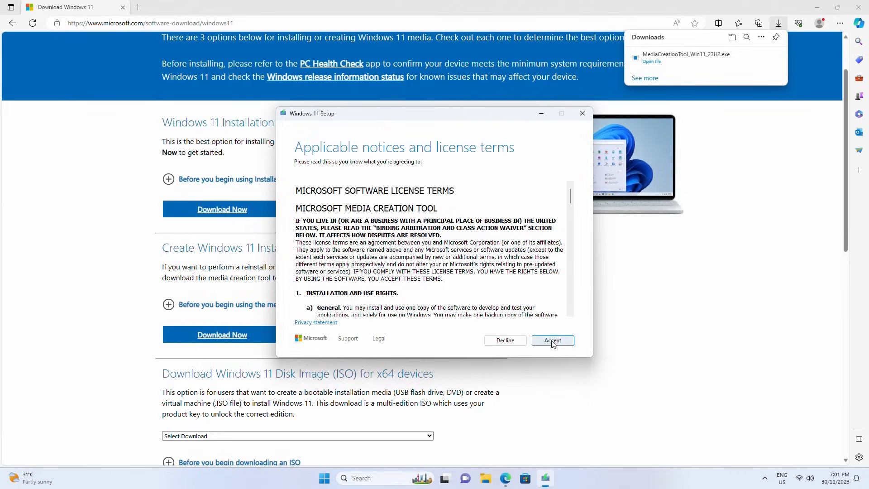
pyautogui.click(553, 340)
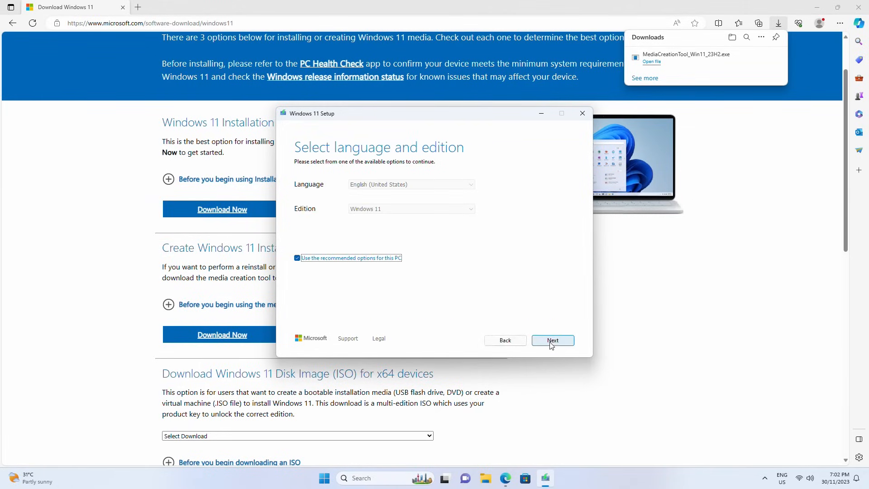
pyautogui.click(552, 339)
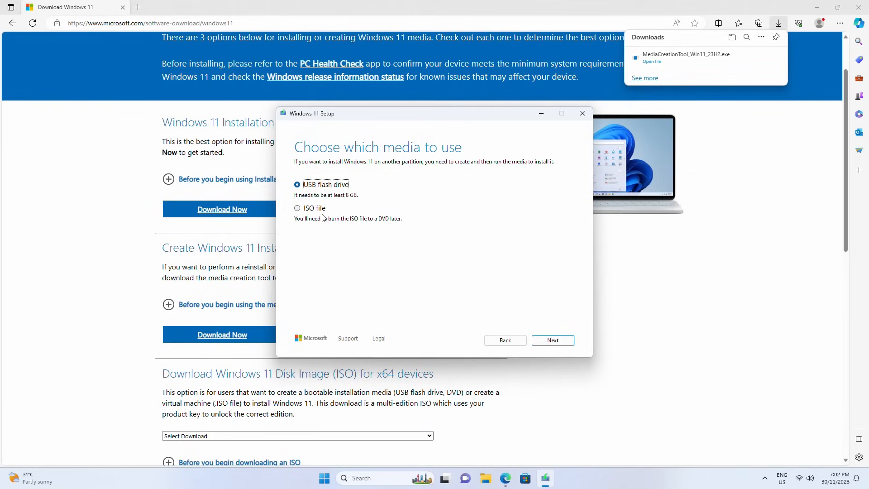
pyautogui.moveTo(553, 339)
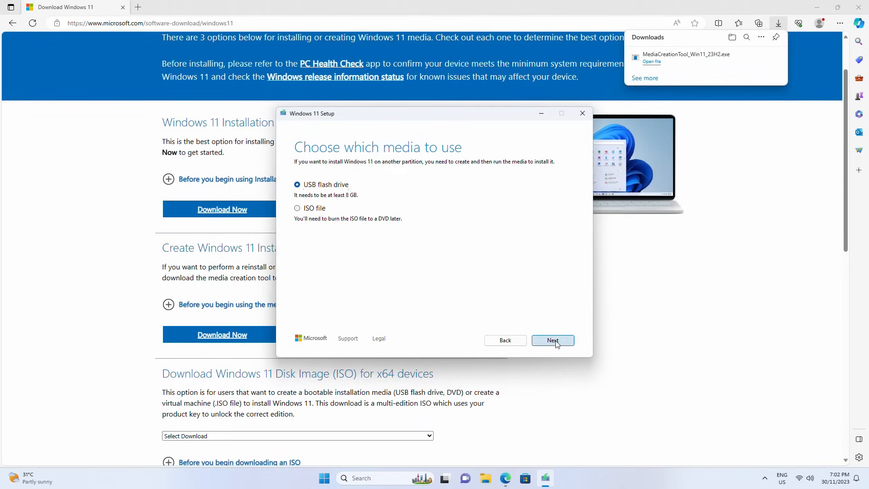
pyautogui.click(552, 339)
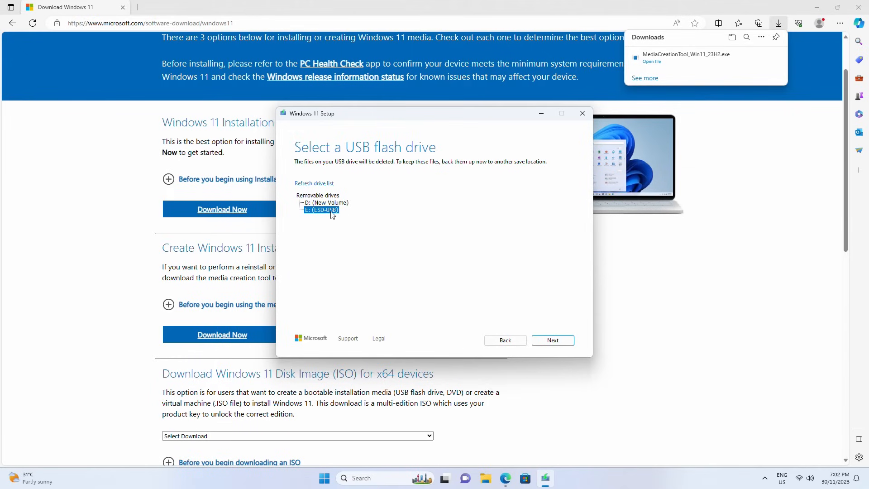
pyautogui.click(552, 340)
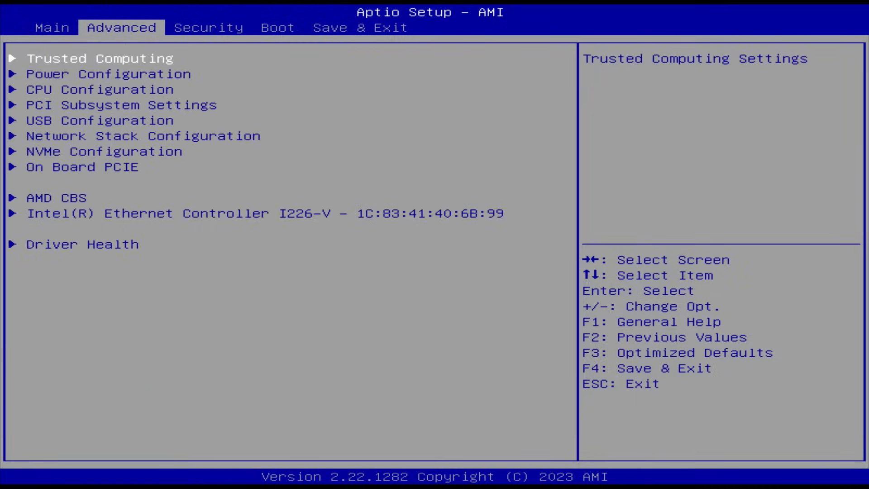
# View the BIOS Security settings for administrator and user passwords, then move on.
pyautogui.click(208, 27)
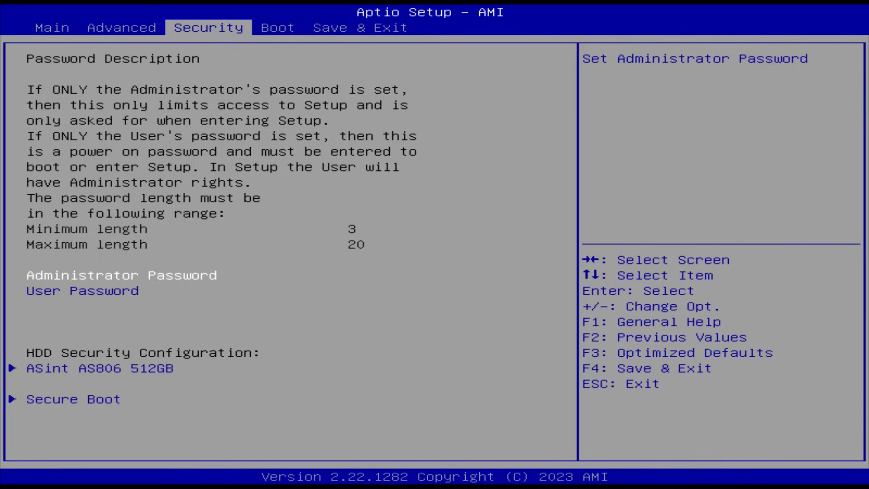
pyautogui.click(277, 27)
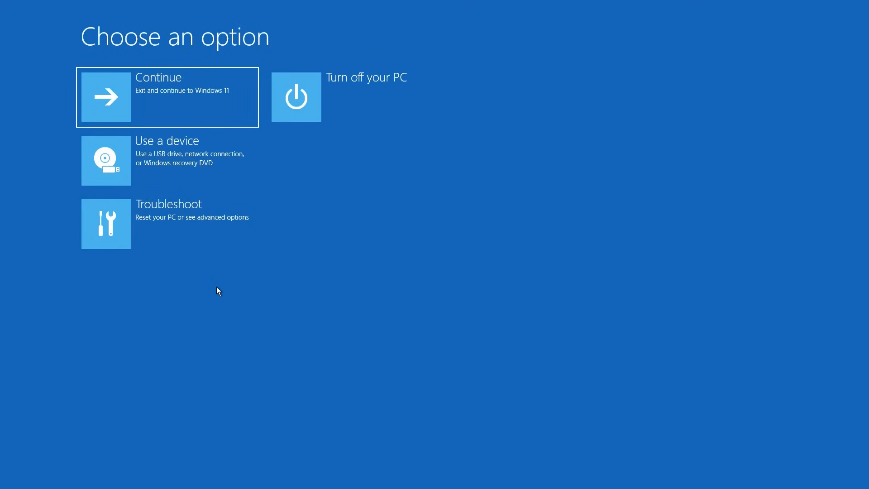
# Choose Troubleshoot and launch System Image Recovery from Advanced options.
pyautogui.click(106, 223)
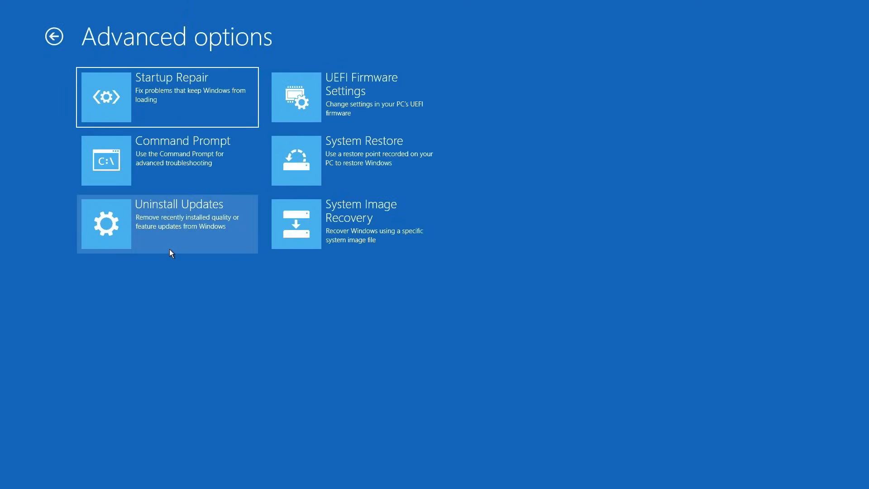
pyautogui.click(355, 224)
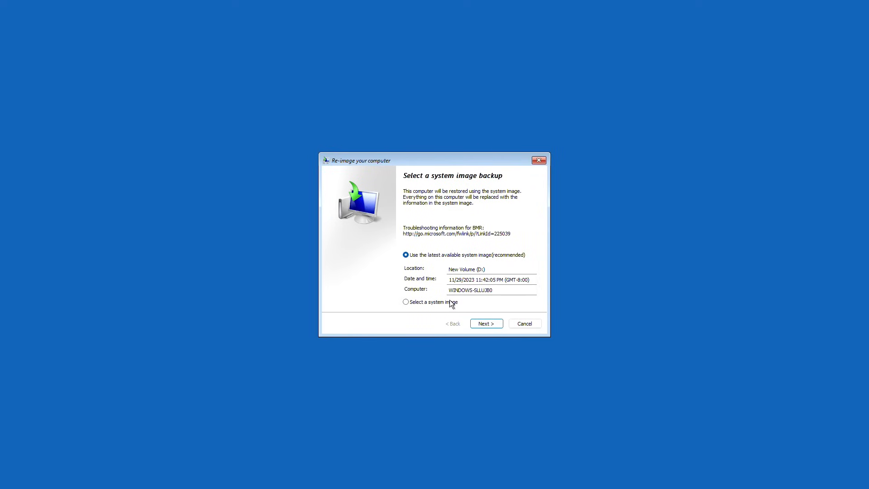
# Manually select the 11/29/2023 system image stored on New Volume (D:).
pyautogui.click(406, 302)
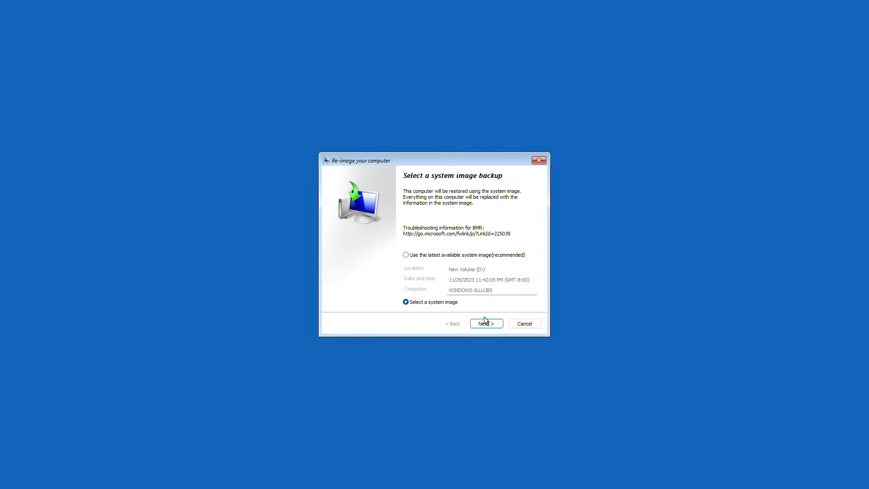
pyautogui.click(485, 323)
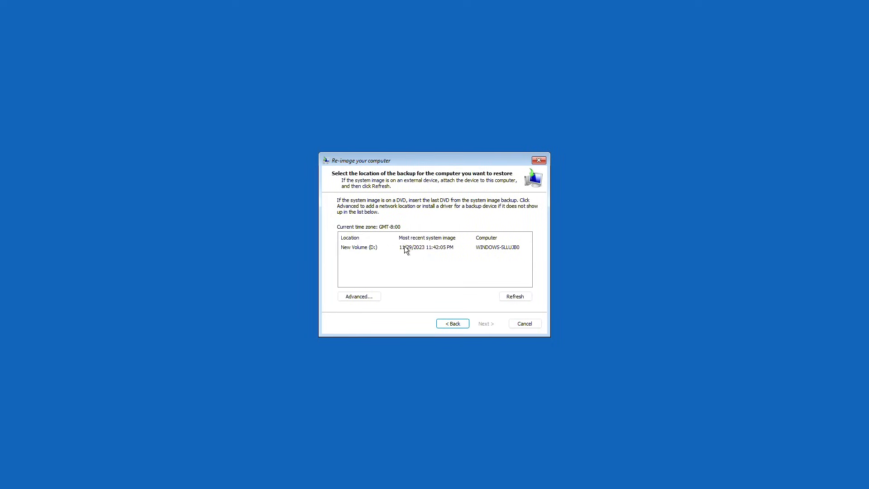
pyautogui.click(405, 247)
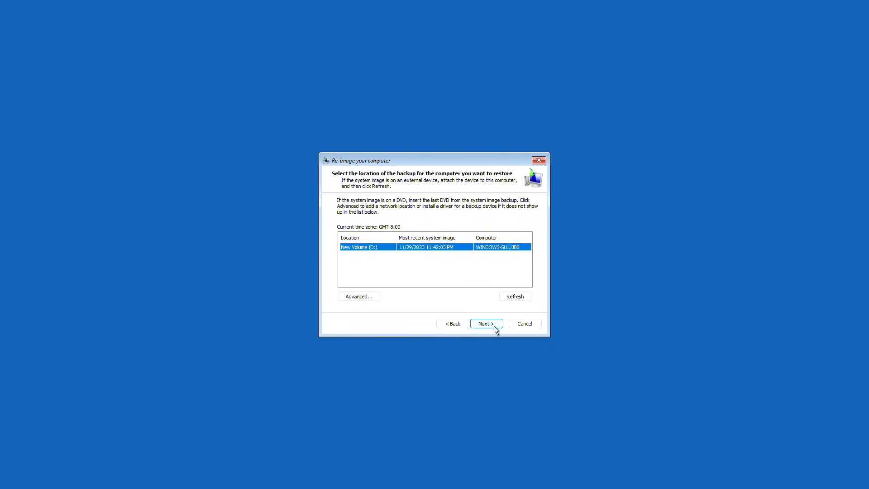
pyautogui.click(485, 323)
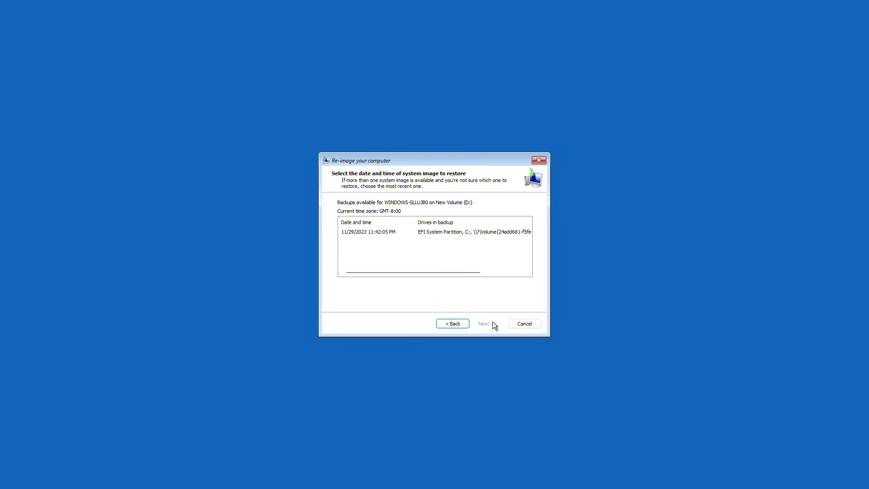
pyautogui.click(378, 232)
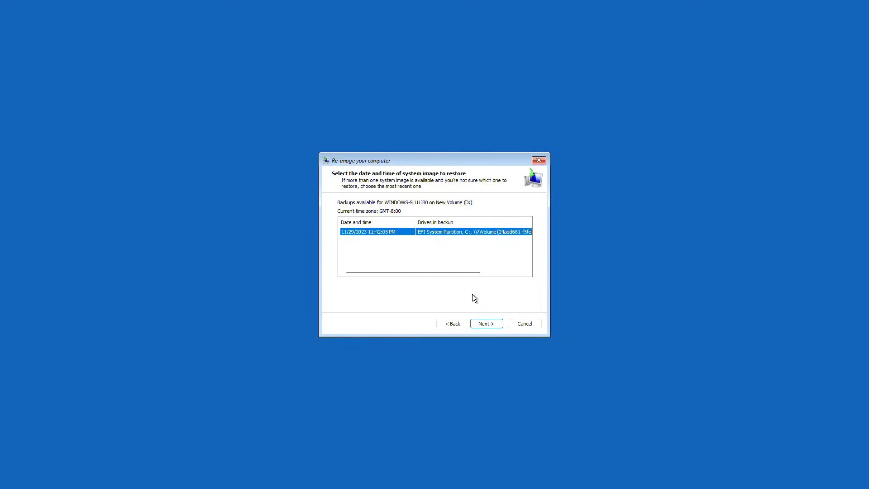
# Accept the default restore options and start restoring the computer from the image.
pyautogui.click(485, 323)
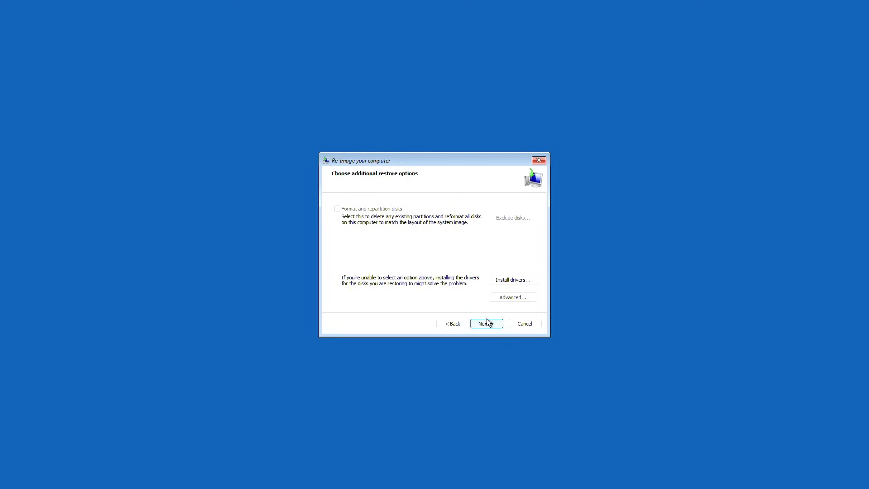
pyautogui.click(485, 324)
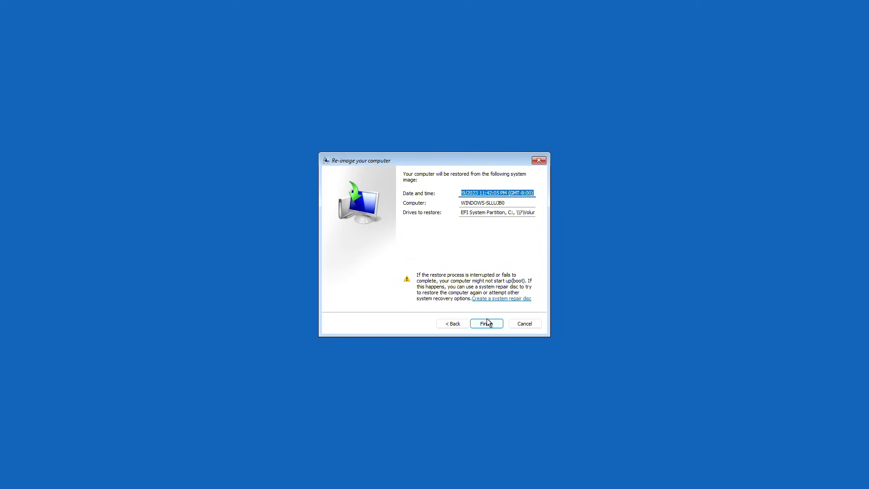
pyautogui.click(487, 323)
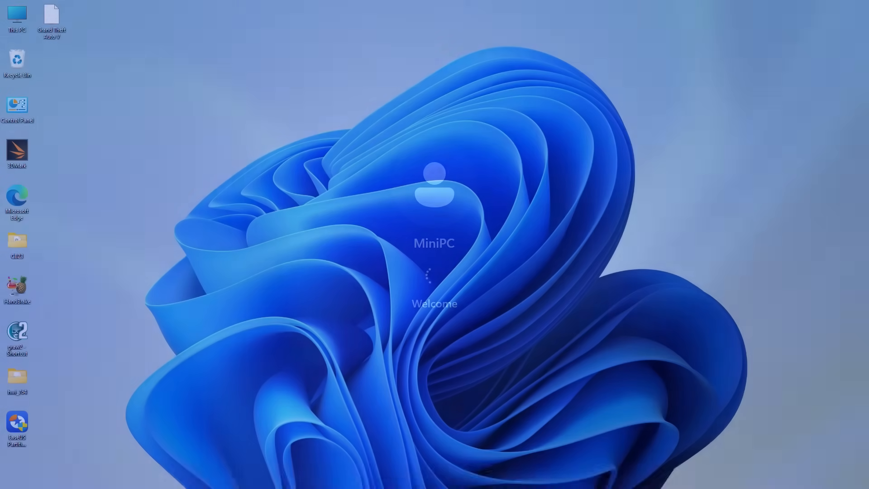